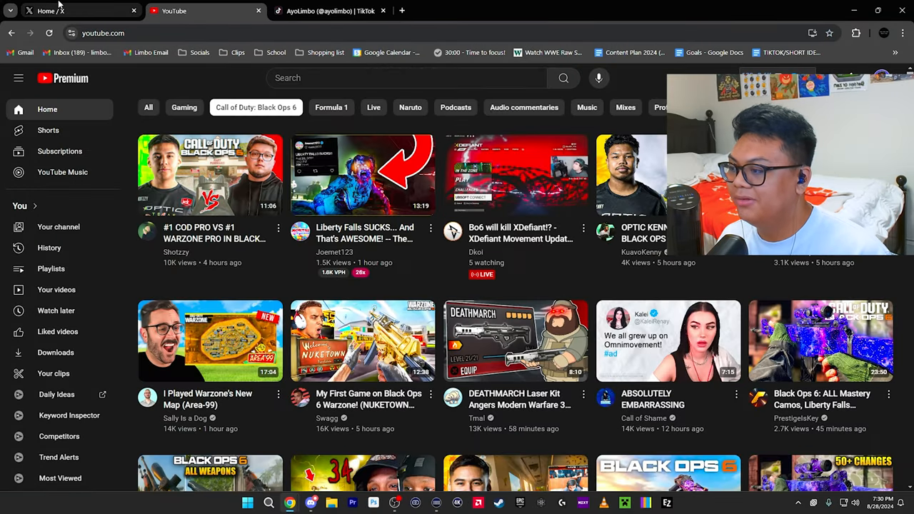
From the X Home feed, search for 'Black Ops 6'.
click(78, 11)
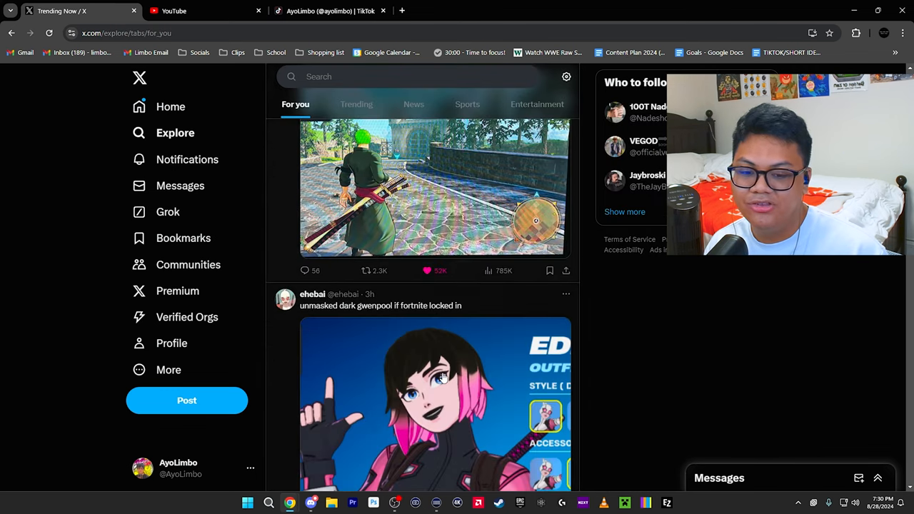
click(170, 106)
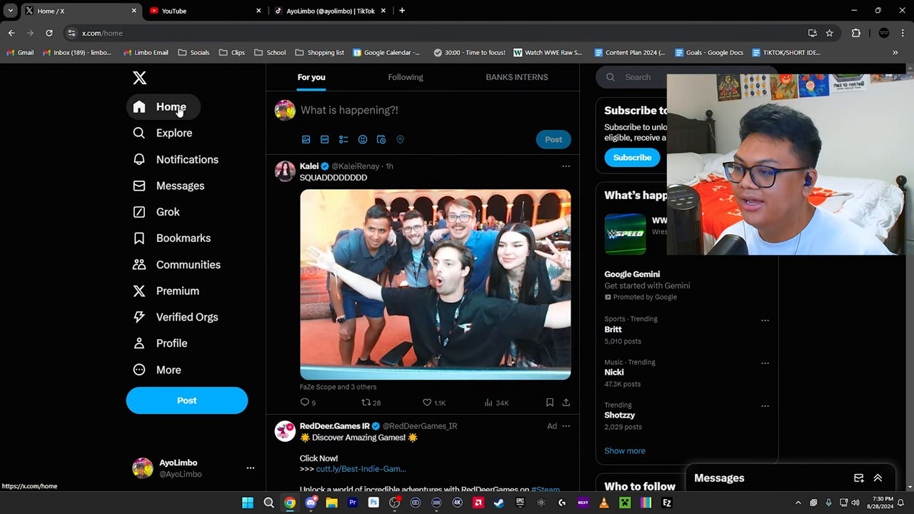
text(Black Ops 6)
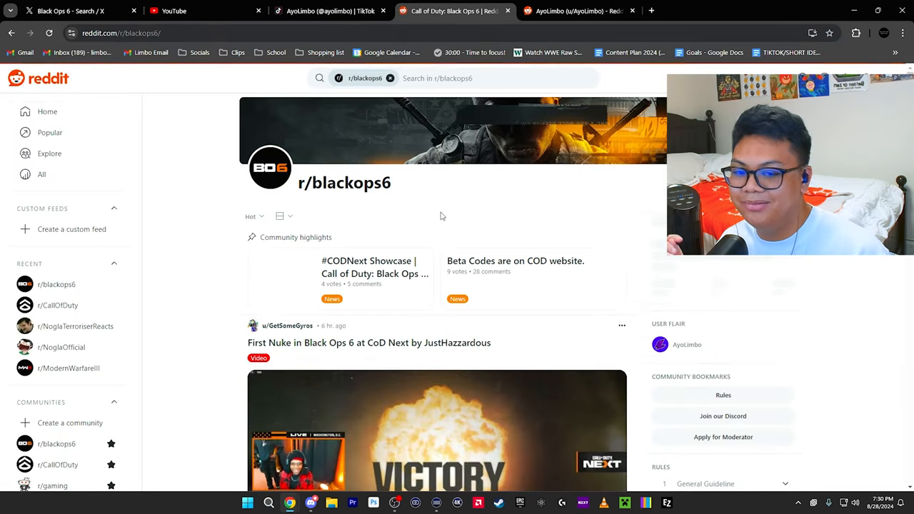
Scroll through the recent r/blackops6 subreddit posts.
scroll(down, 3)
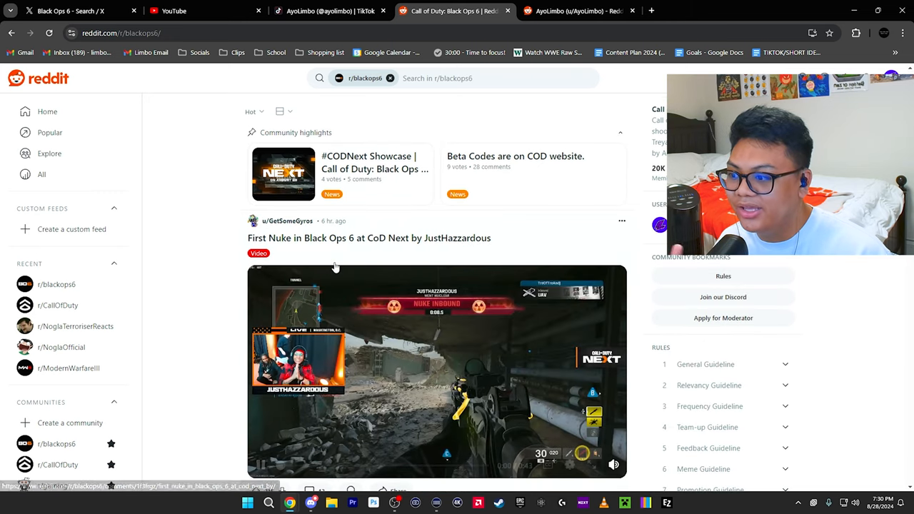
scroll(down, 3)
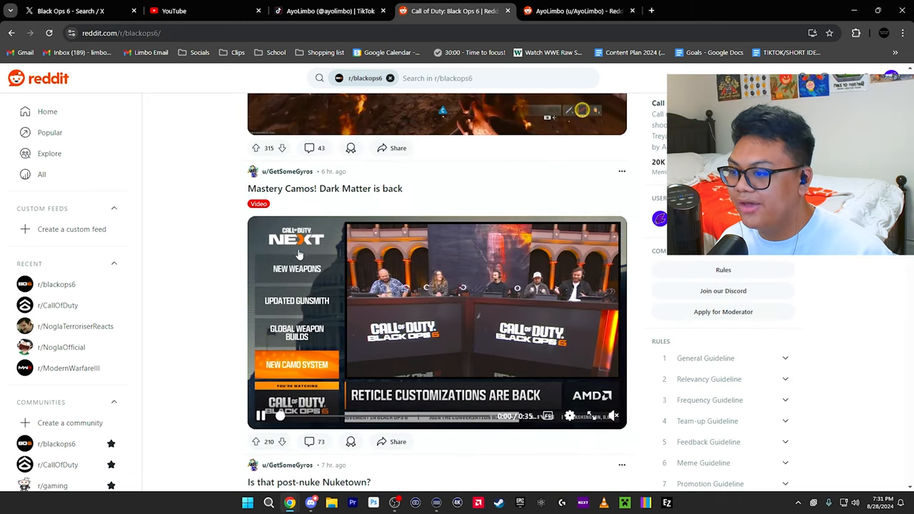
scroll(up, 3)
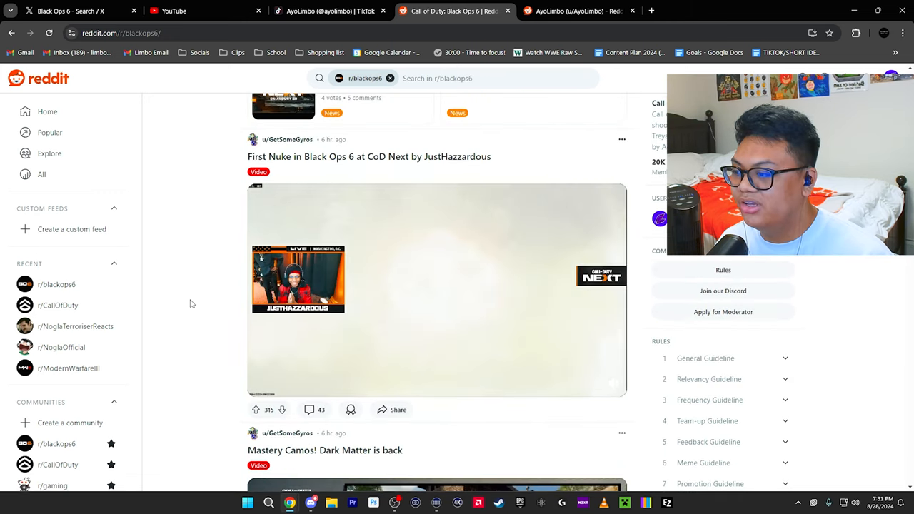
scroll(down, 3)
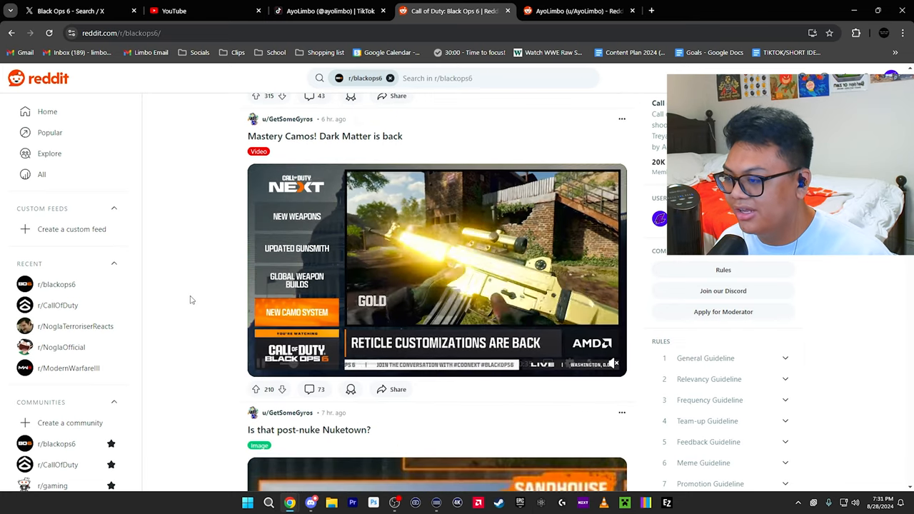
scroll(down, 3)
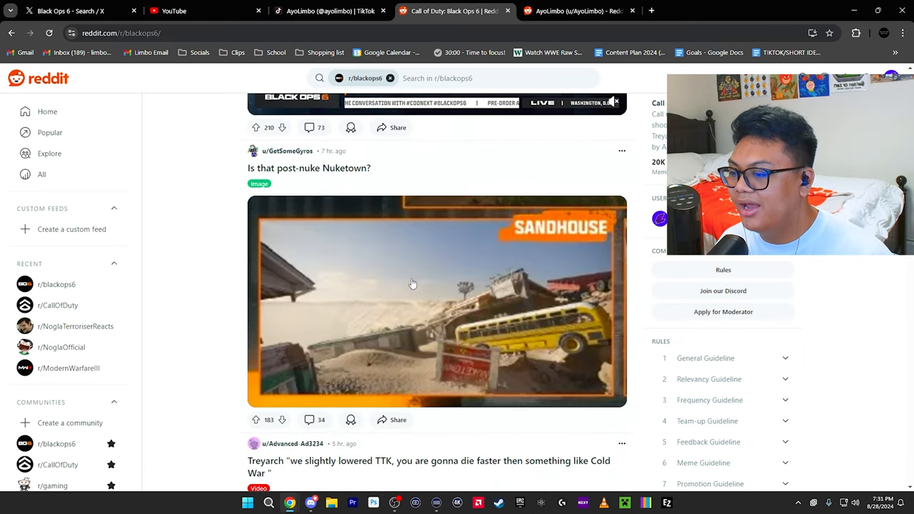
scroll(down, 3)
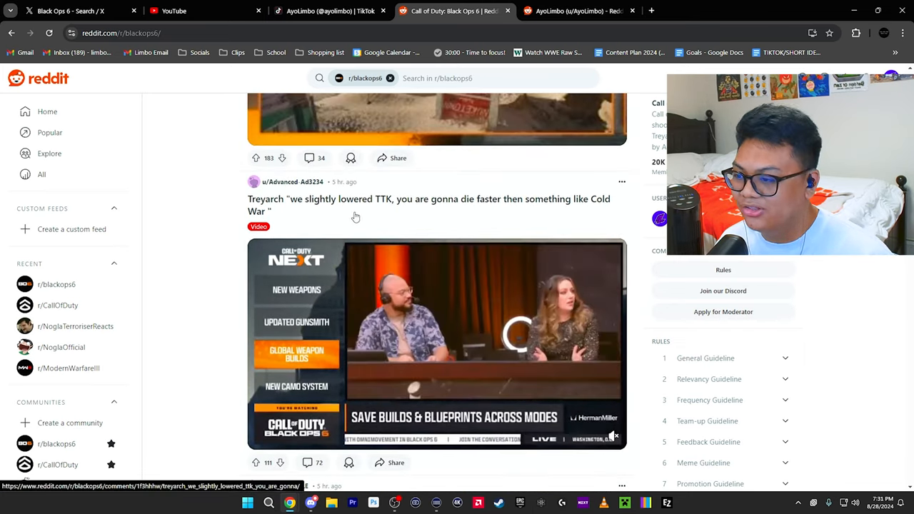
Browse the user's own Reddit profile, then switch to the YouTube home feed.
click(582, 11)
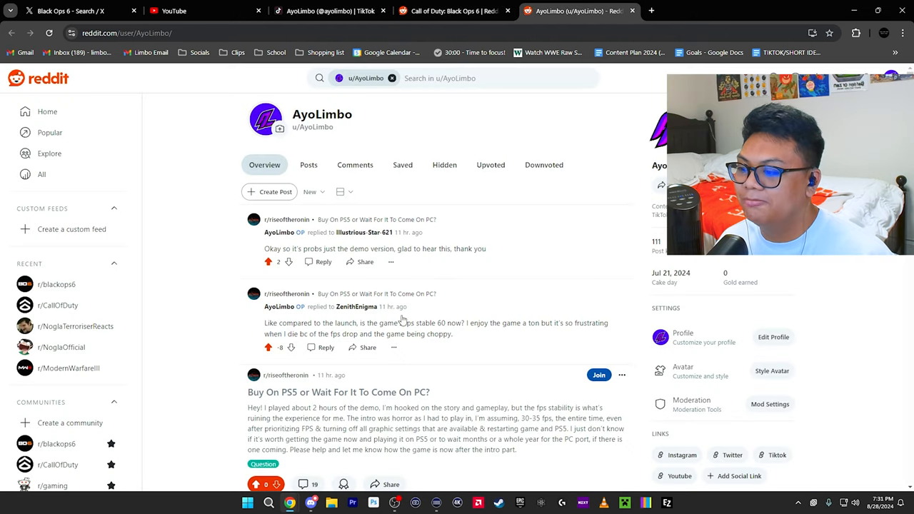
scroll(down, 3)
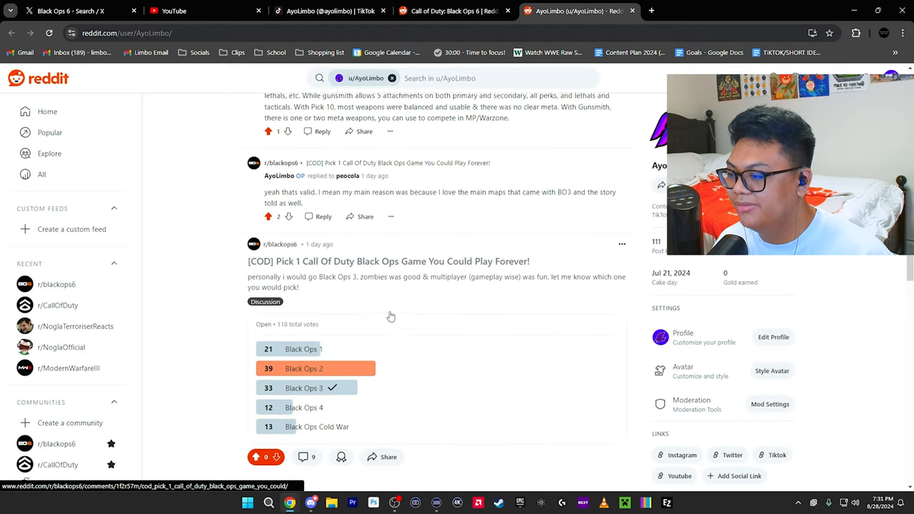
click(184, 11)
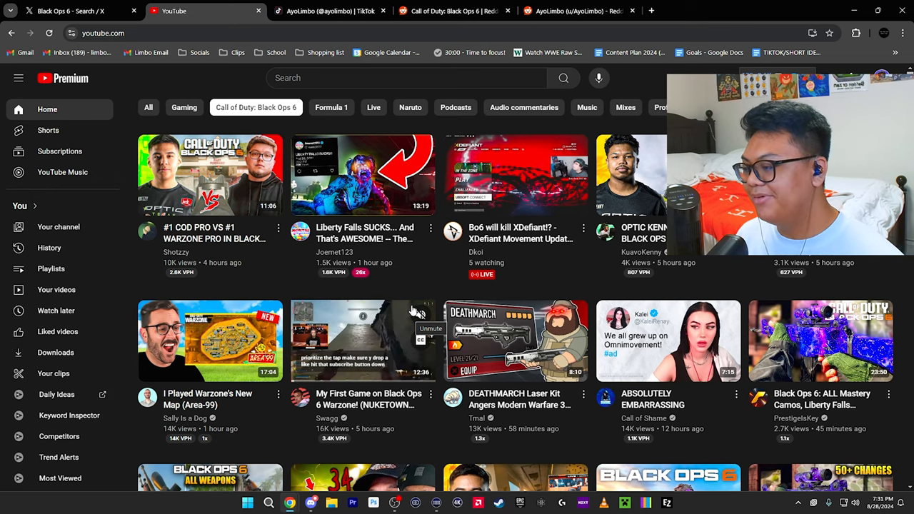
Scroll the Black Ops 6 YouTube recommendations, then switch to the TikTok profile videos.
scroll(down, 3)
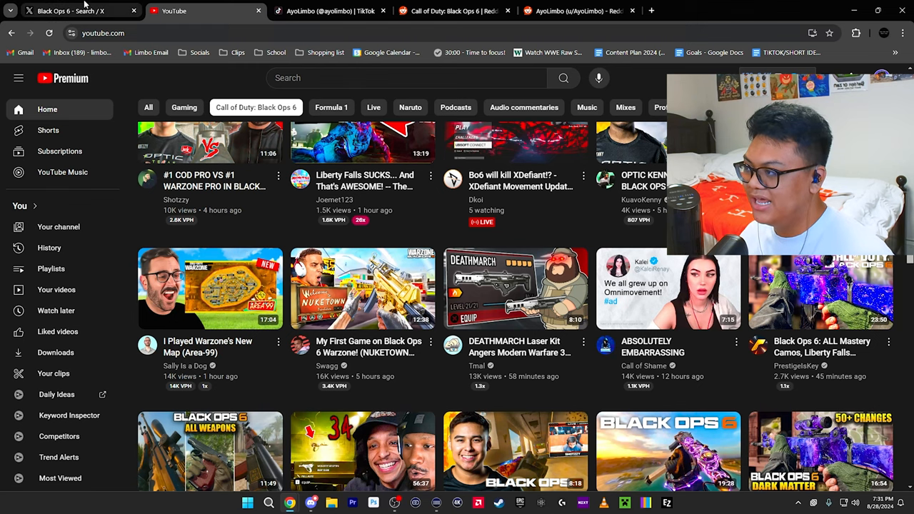
click(78, 11)
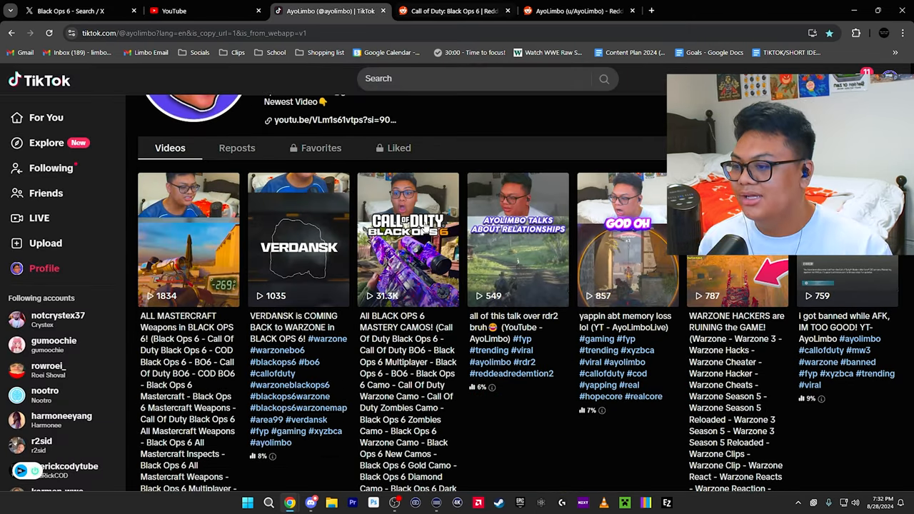
mouse_move(177, 280)
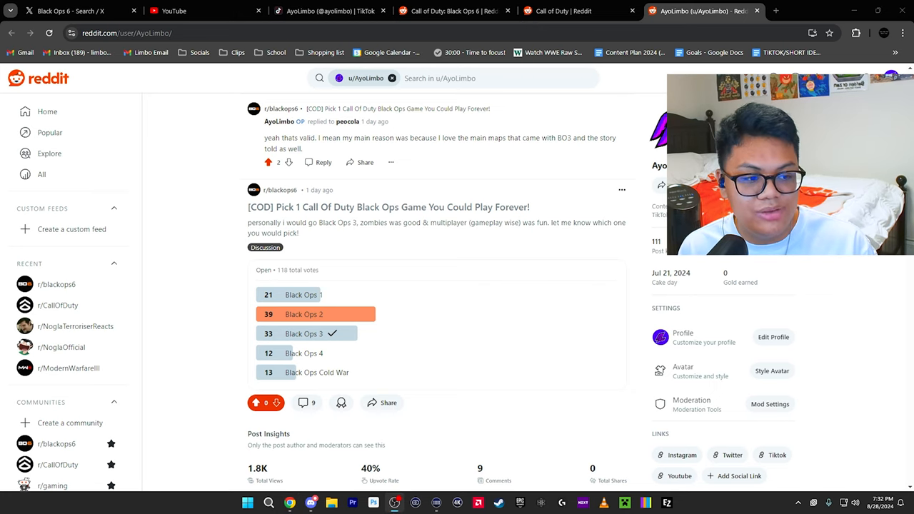
mouse_move(749, 401)
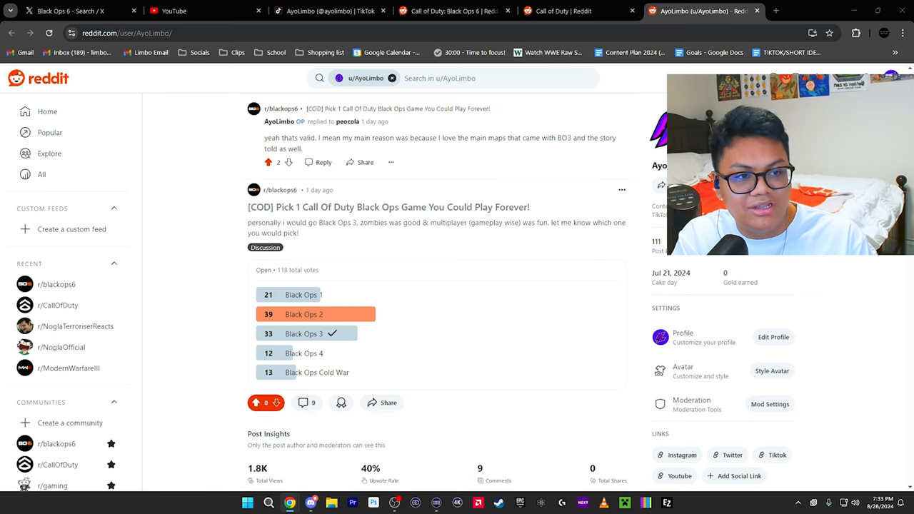
mouse_move(562, 210)
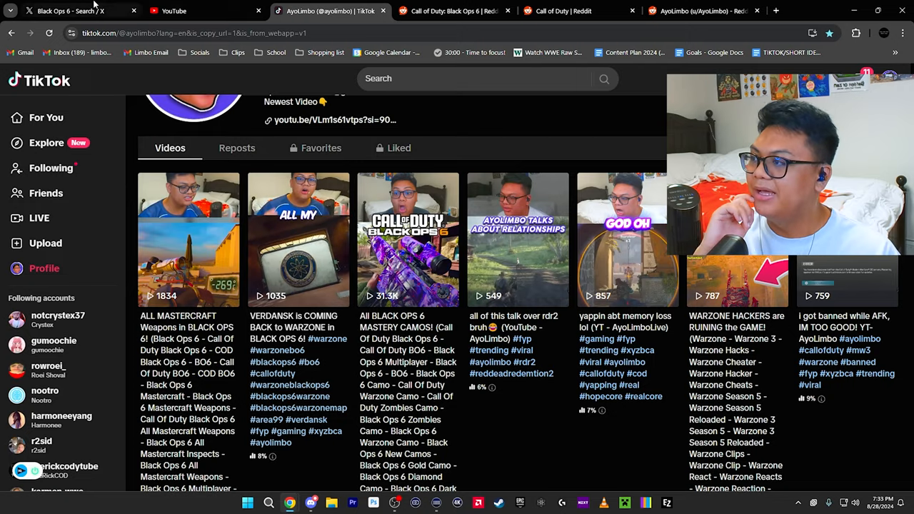
Open CharlieIntel's X profile and play its pinned Mastery Camos video.
click(71, 11)
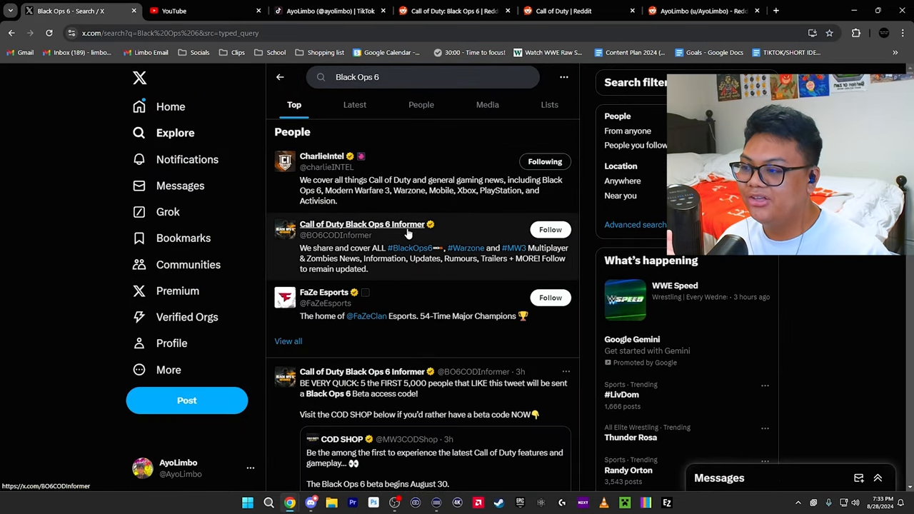
click(318, 155)
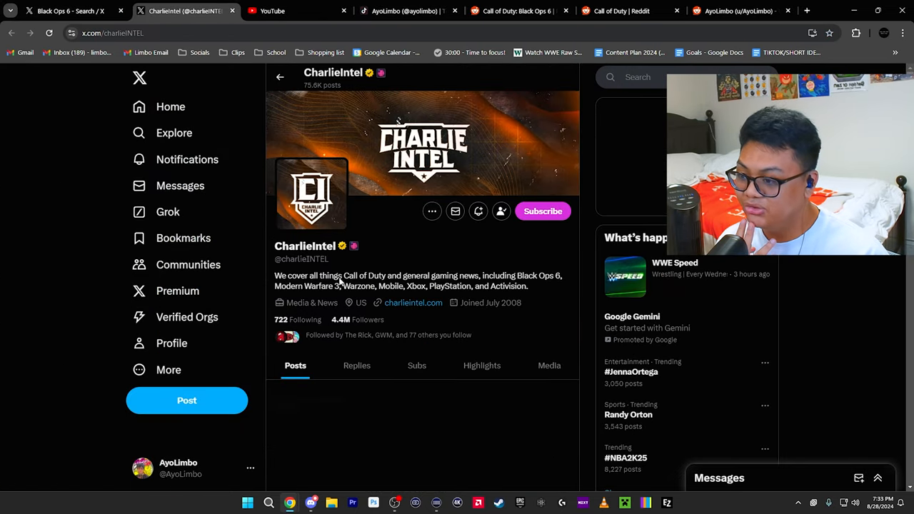
scroll(down, 3)
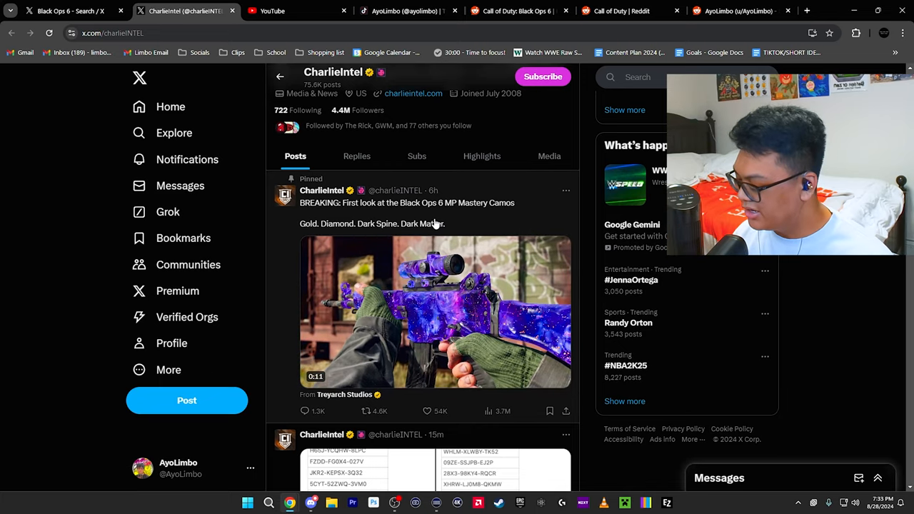
click(436, 311)
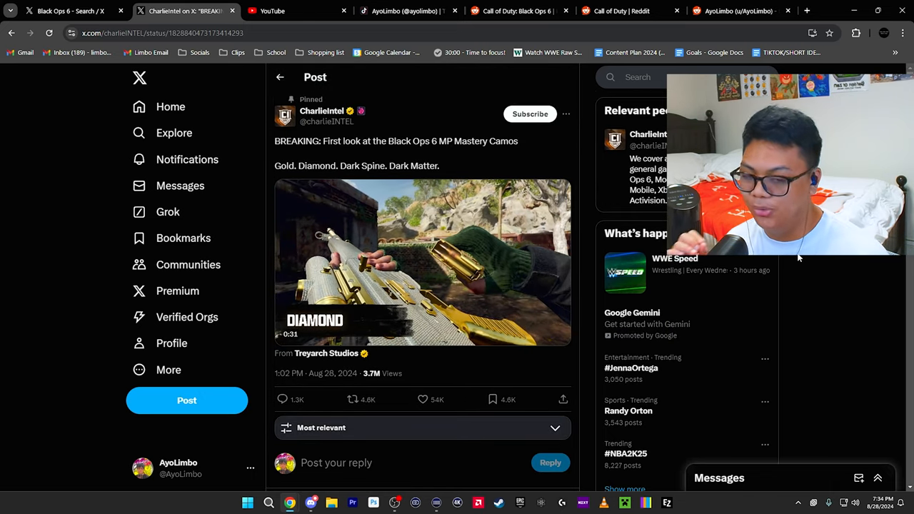
click(421, 262)
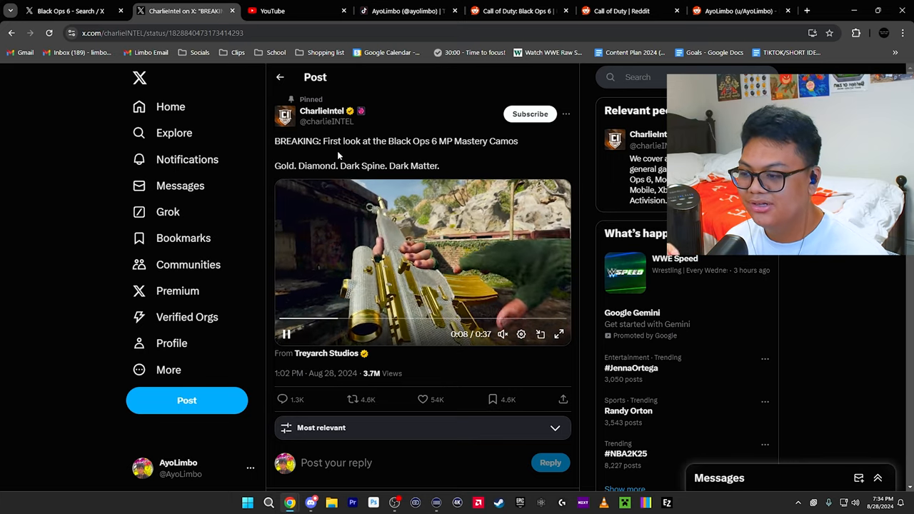
click(321, 110)
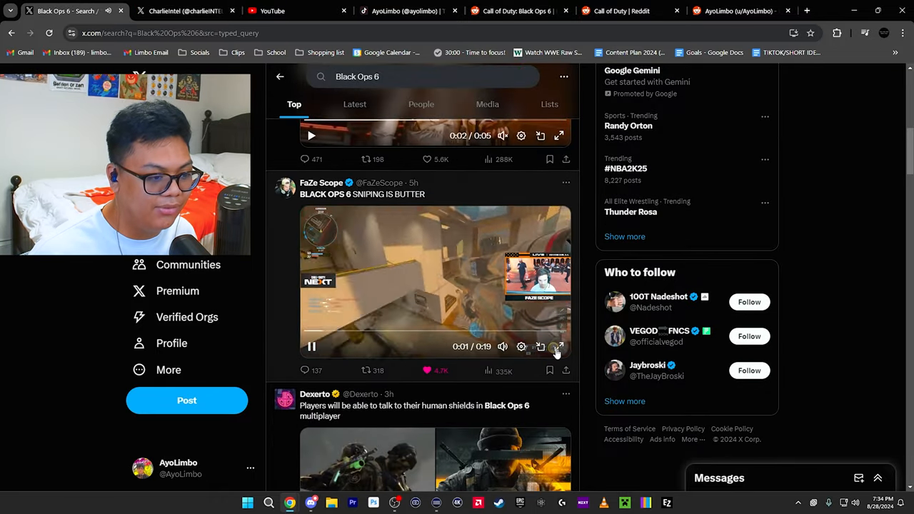
Play the FaZe Scope sniping clip fullscreen, then scroll to Dexerto's human-shield post.
click(558, 346)
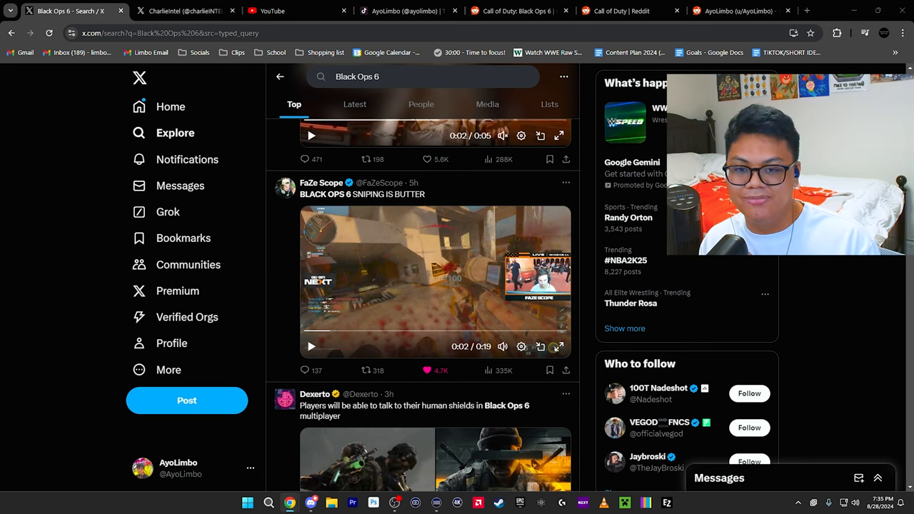
scroll(down, 3)
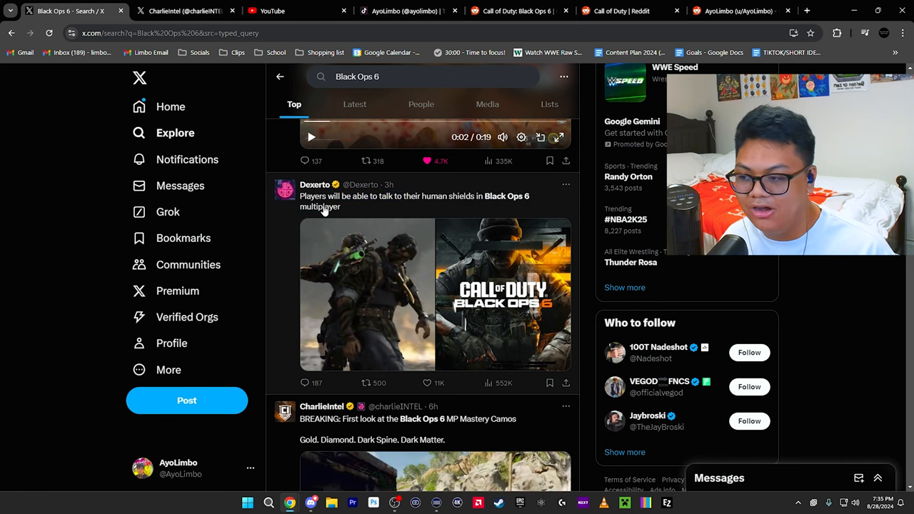
mouse_move(362, 221)
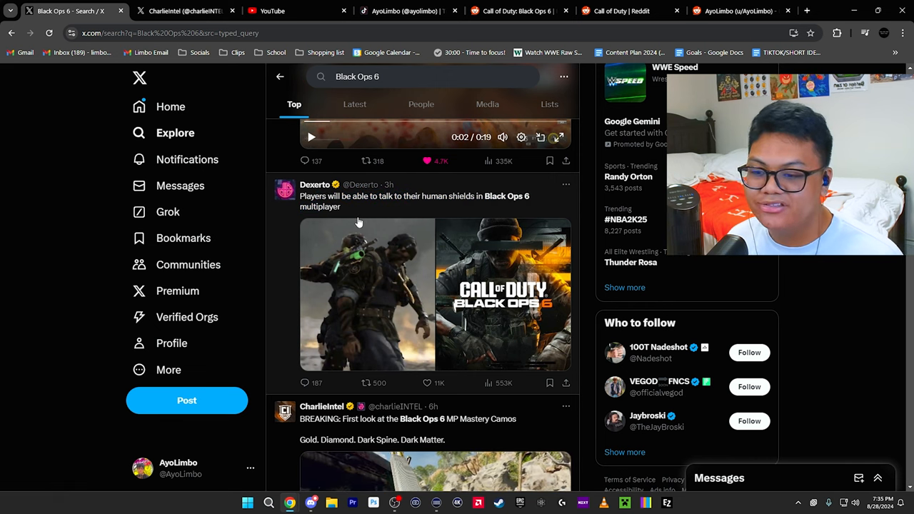
mouse_move(339, 241)
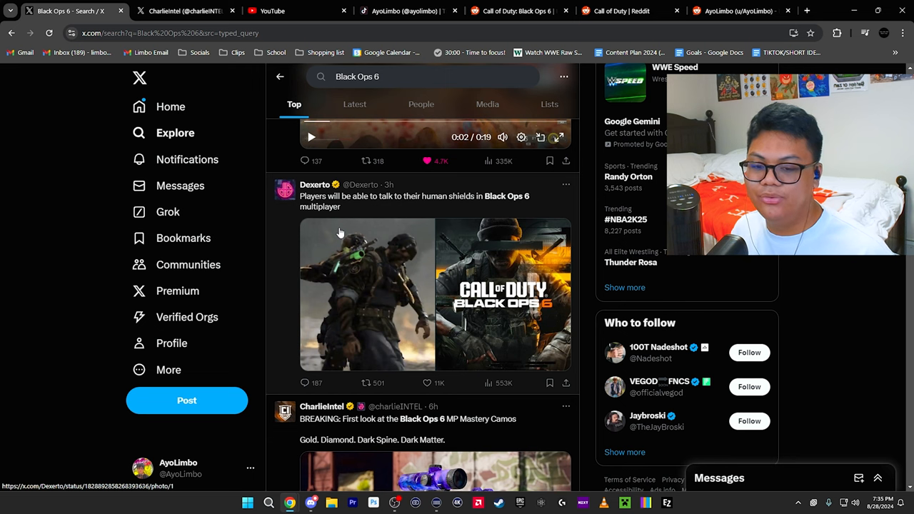
Return to FaZe Scope's 'BLACK OPS 6 SNIPING IS BUTTER' clip, paused two seconds in.
click(428, 383)
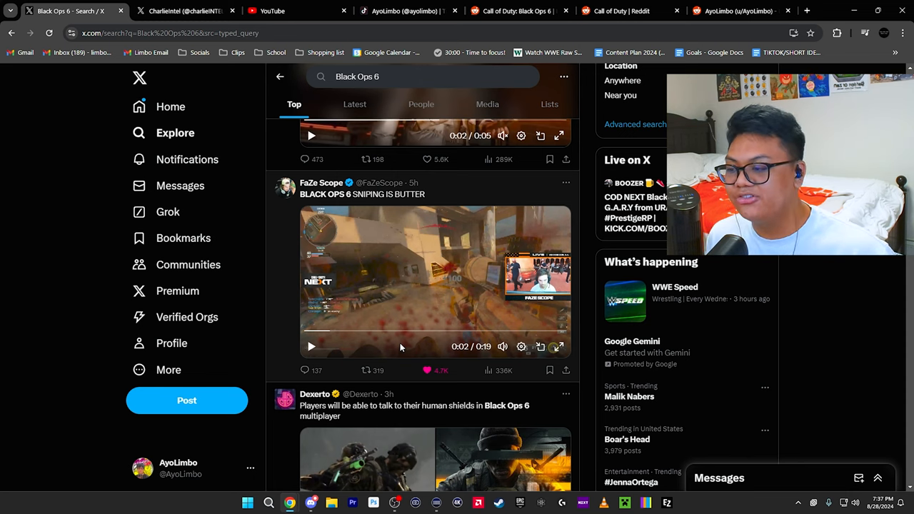
mouse_move(853, 288)
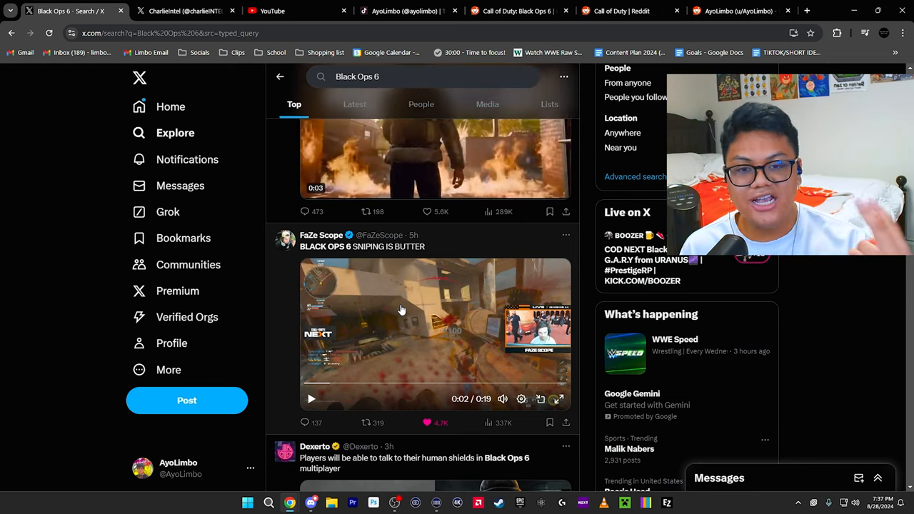
Exit CharlieIntel's fullscreen camo video and close the stray YouTube channel tab.
scroll(down, 3)
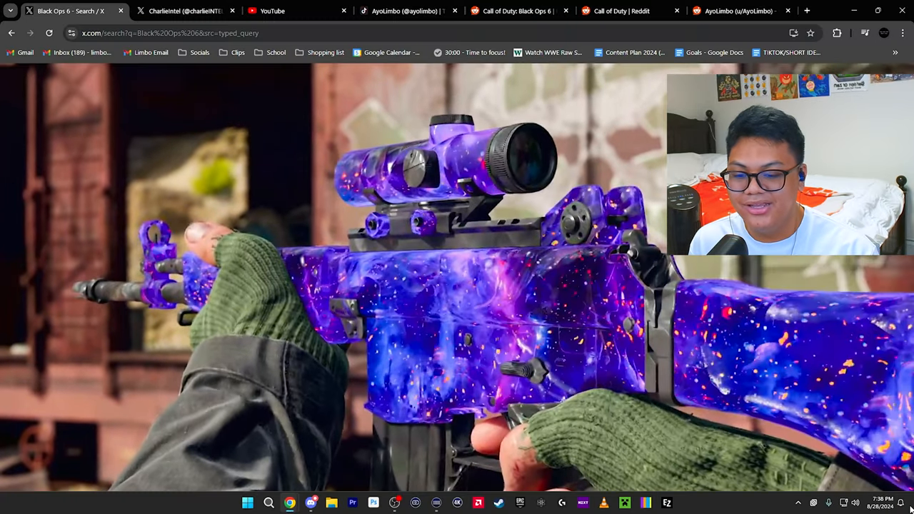
click(64, 11)
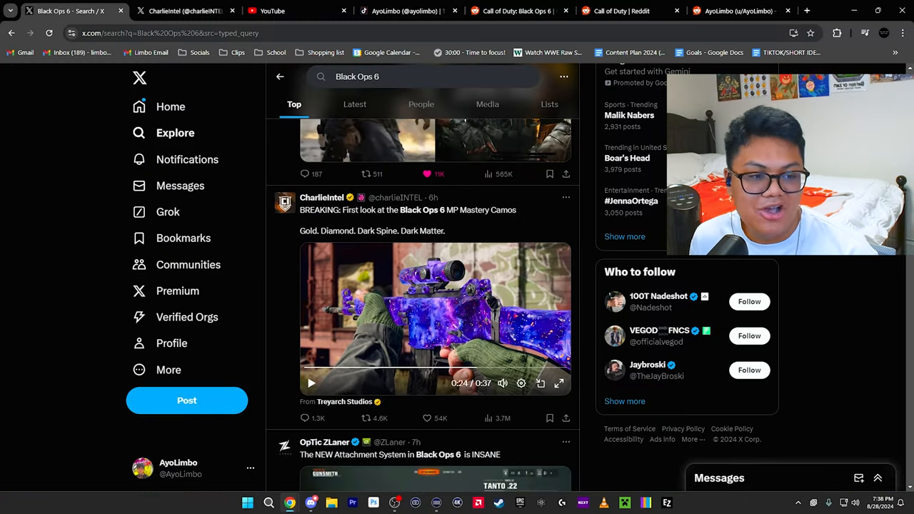
click(273, 11)
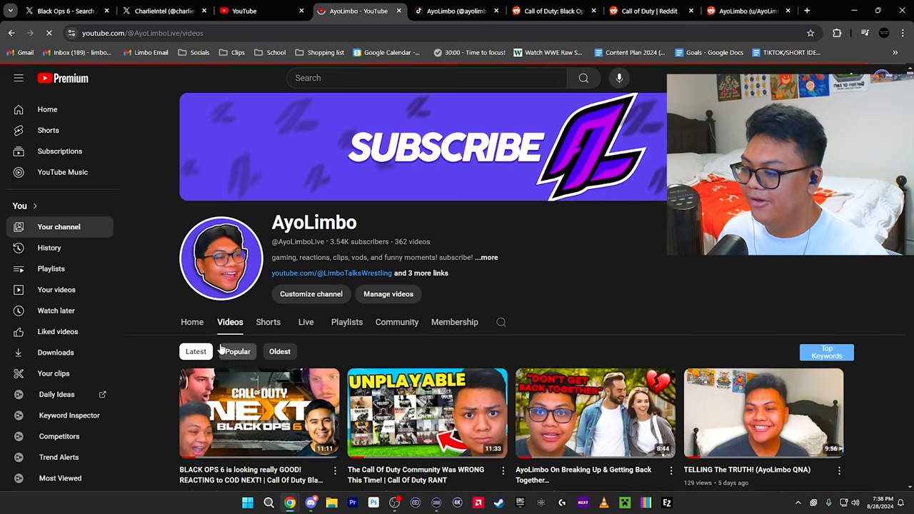
click(165, 10)
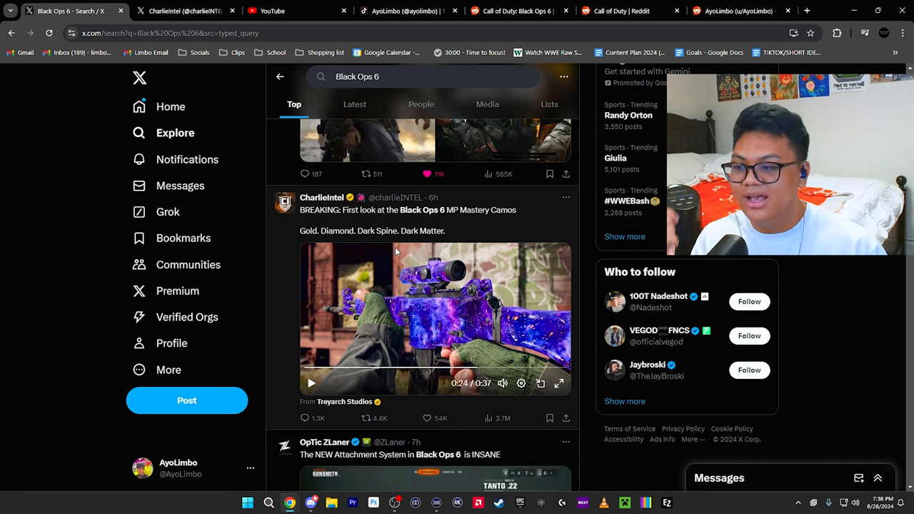
Visit the r/CallOfDuty and r/blackops6 tabs, ending on ZLaner's fullscreen Tanto .22 Gunsmith clip.
click(620, 11)
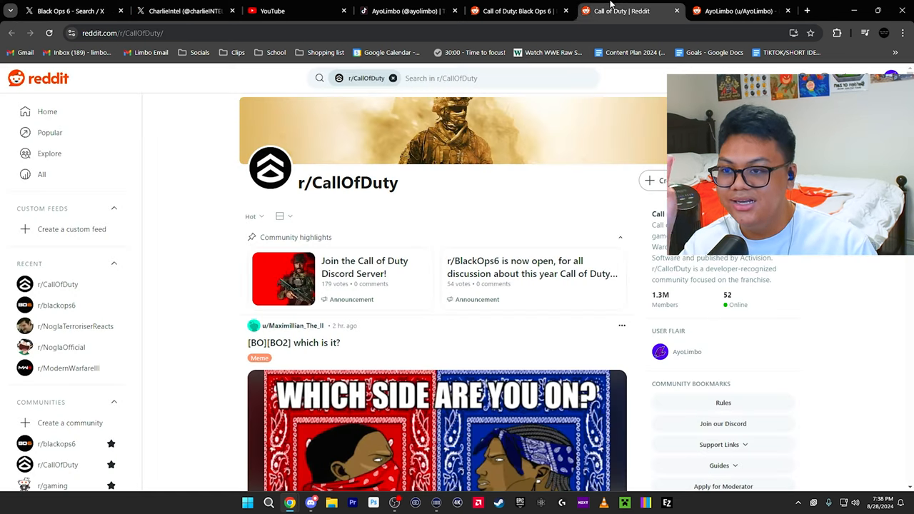
click(742, 10)
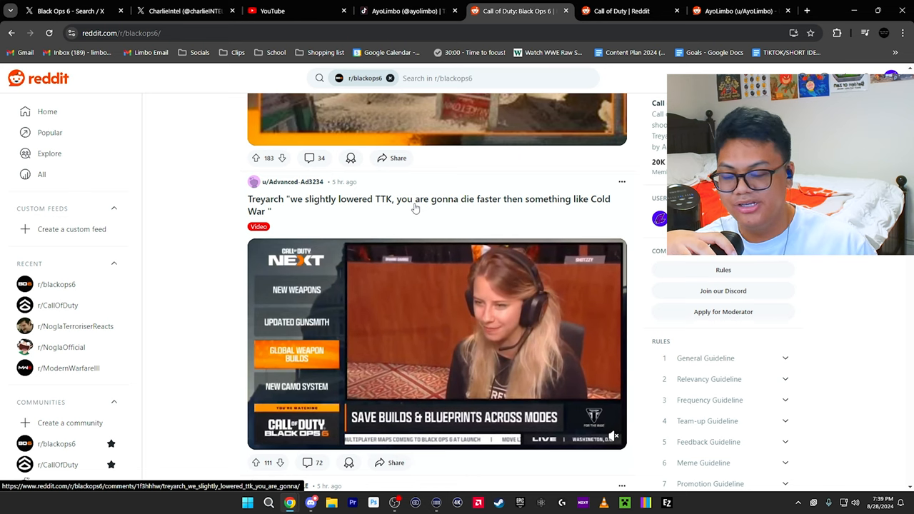
click(68, 11)
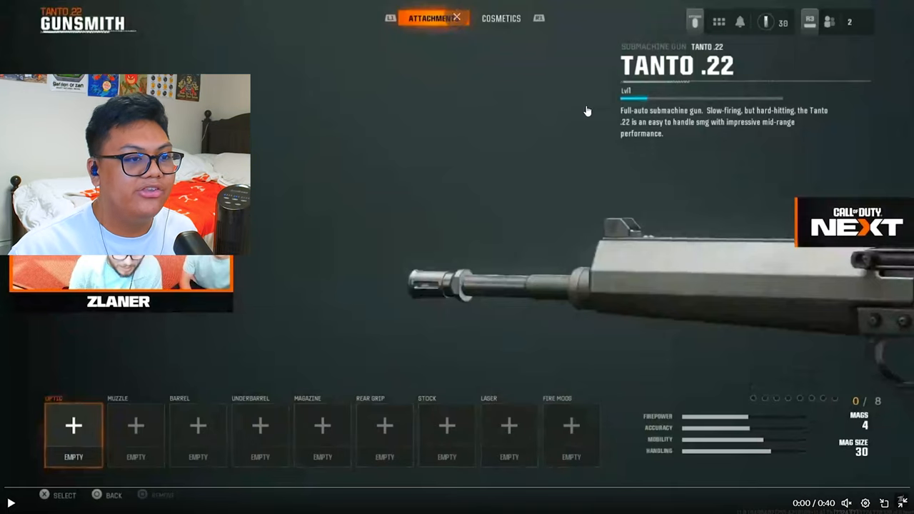
mouse_move(442, 315)
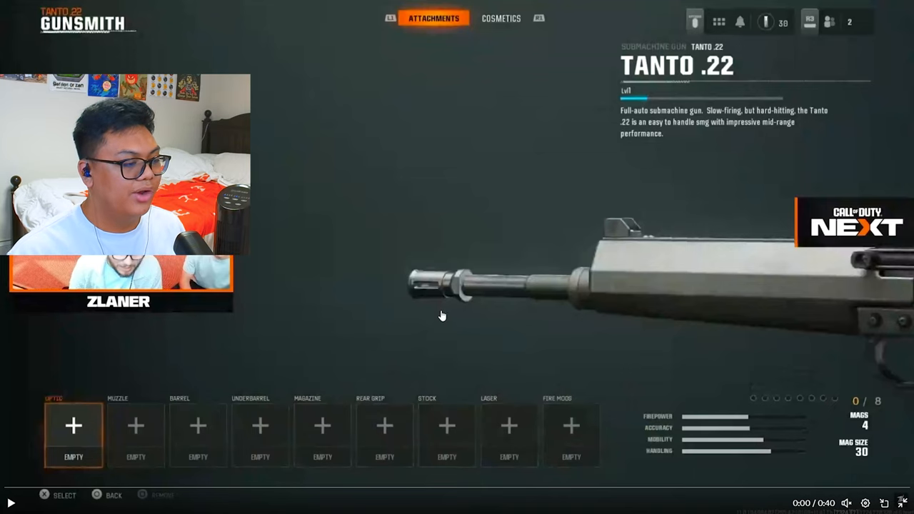
mouse_move(454, 308)
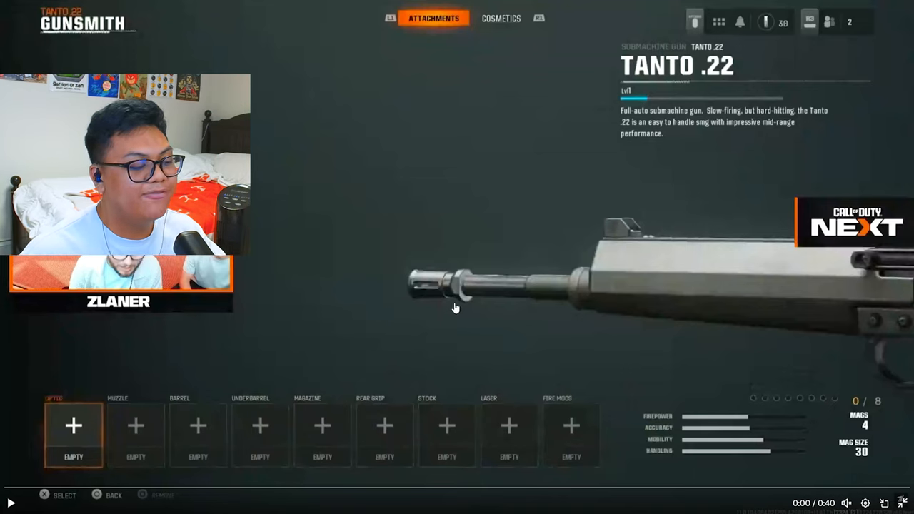
Play ZLaner's fullscreen video and pause it at 0:09 on Extended Mag I.
click(135, 436)
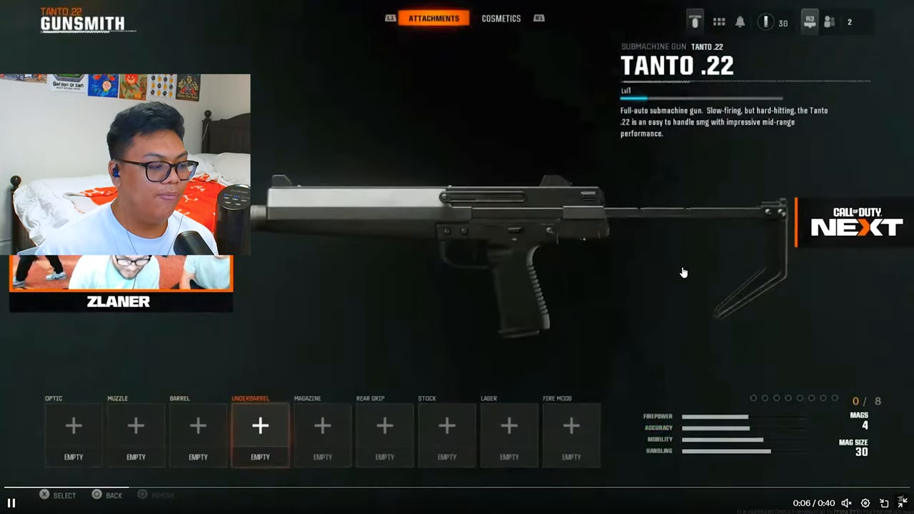
click(322, 432)
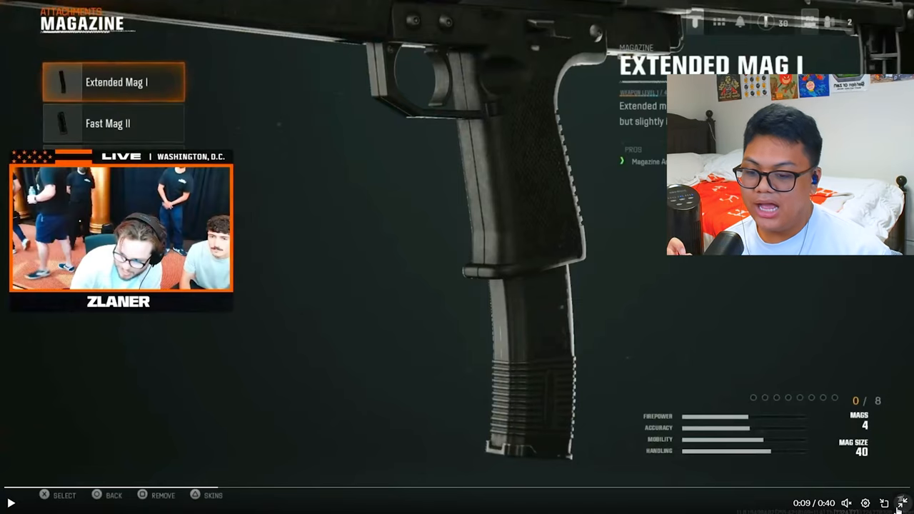
Exit fullscreen on ZLaner's Tanto .22 clip, leaving it paused at 0:09.
click(171, 11)
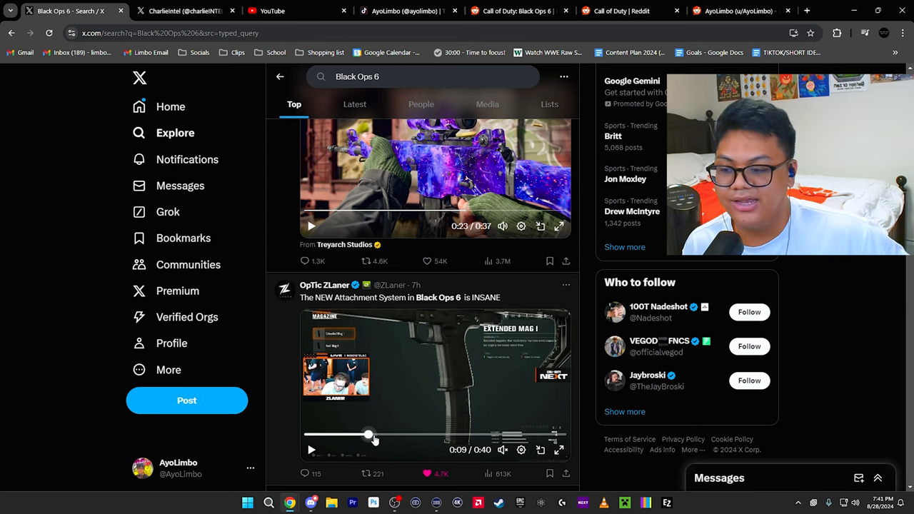
Like Jake Lucky's Timthetatman rage-quit clip, then scroll to Nuro's omnimovement Max Payne post.
click(545, 449)
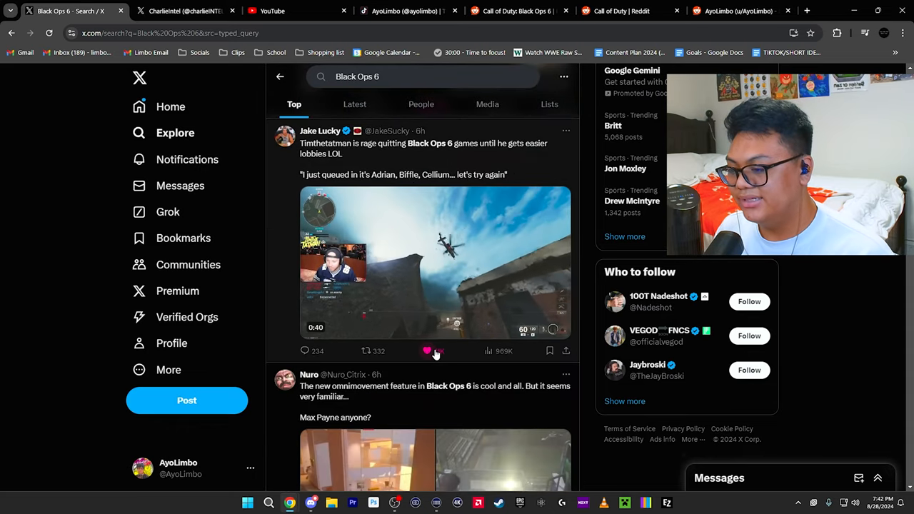
click(426, 350)
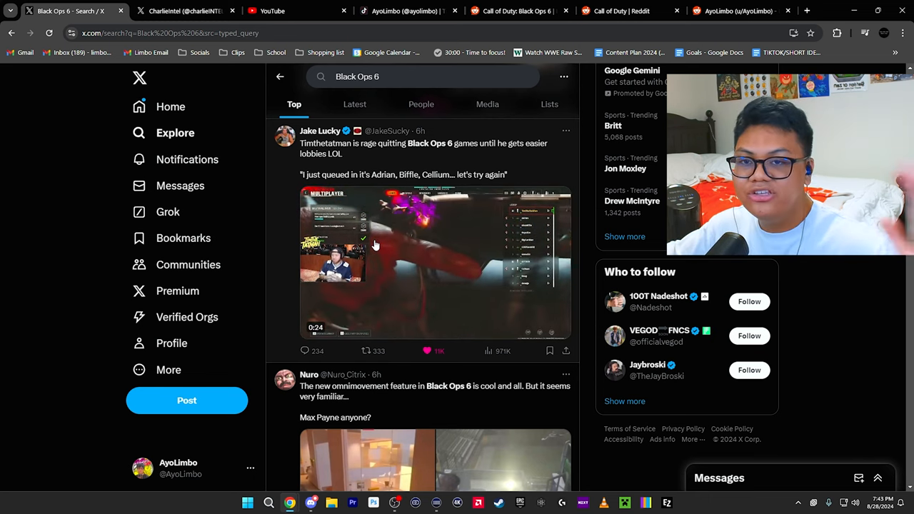
scroll(down, 3)
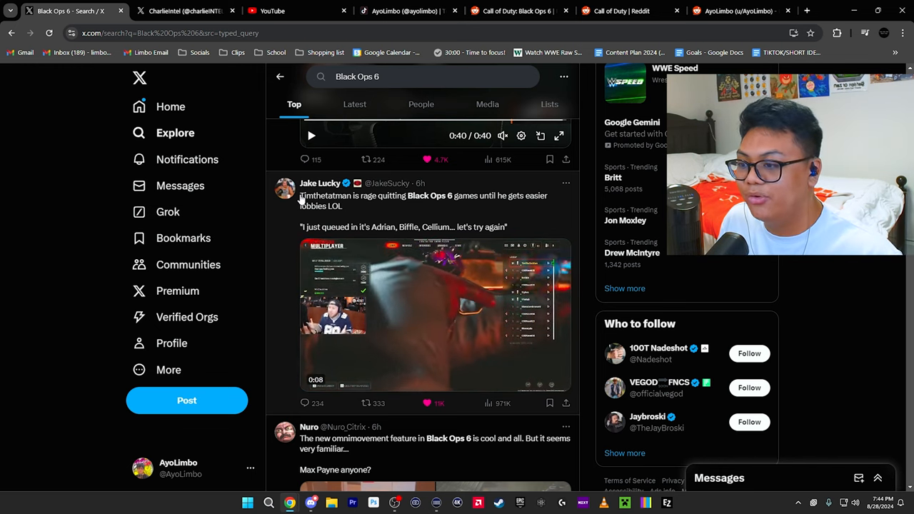
scroll(down, 3)
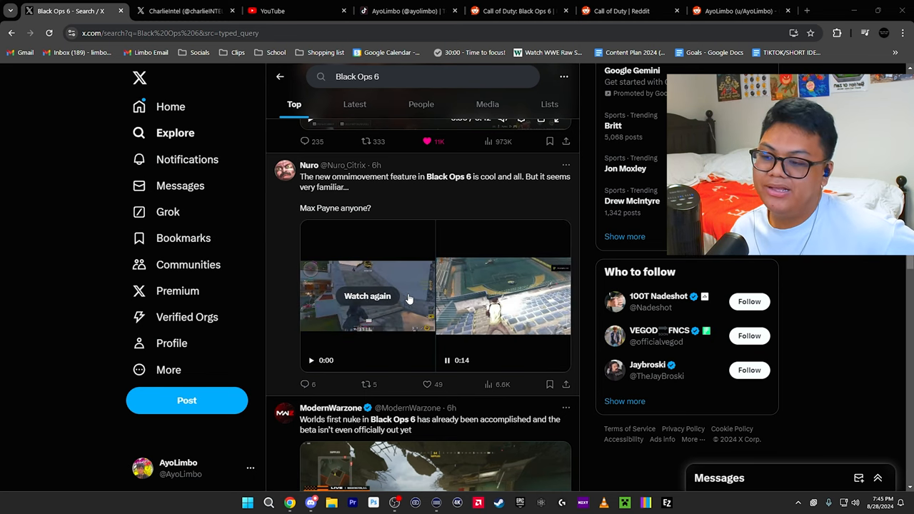
Expand Nuro's Max Payne comparison video, close the viewer, and reach CharlieIntel's profile.
click(367, 295)
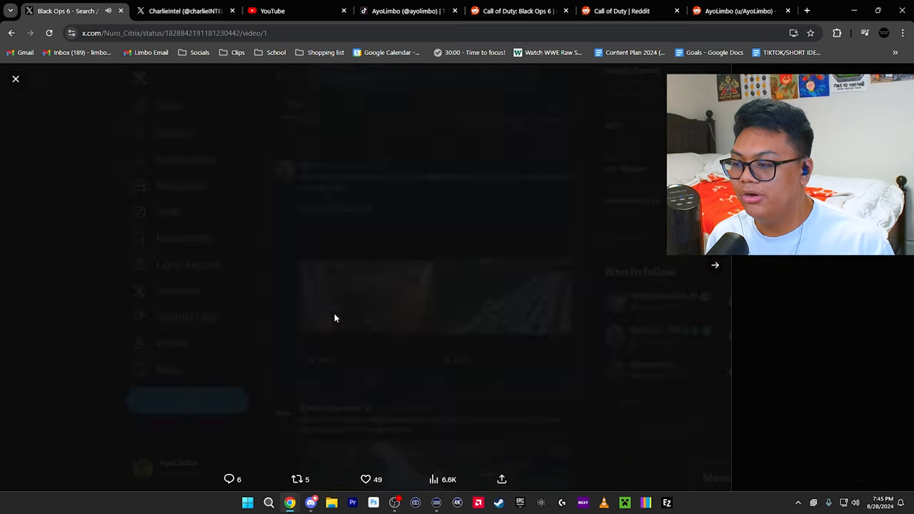
click(336, 318)
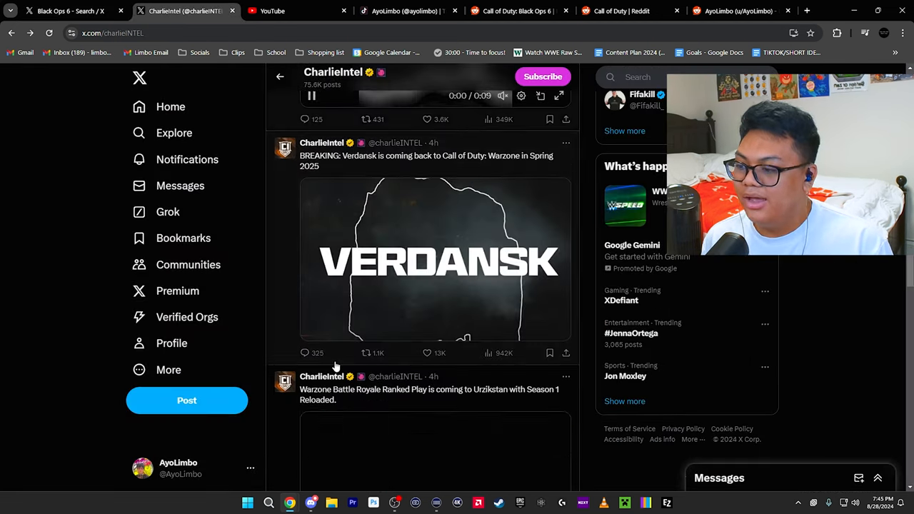
Scroll CharlieIntel's timeline past the Verdansk post to the Warzone Mastery Camos post.
scroll(down, 3)
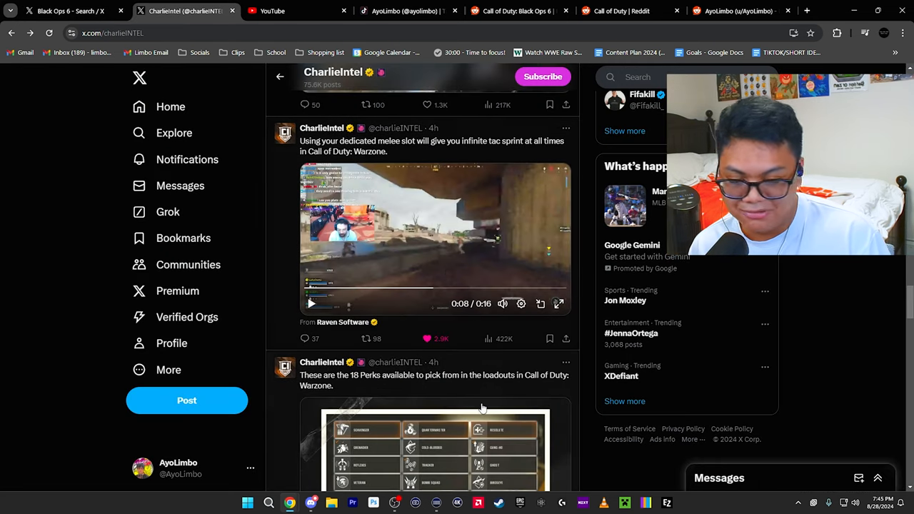
scroll(down, 3)
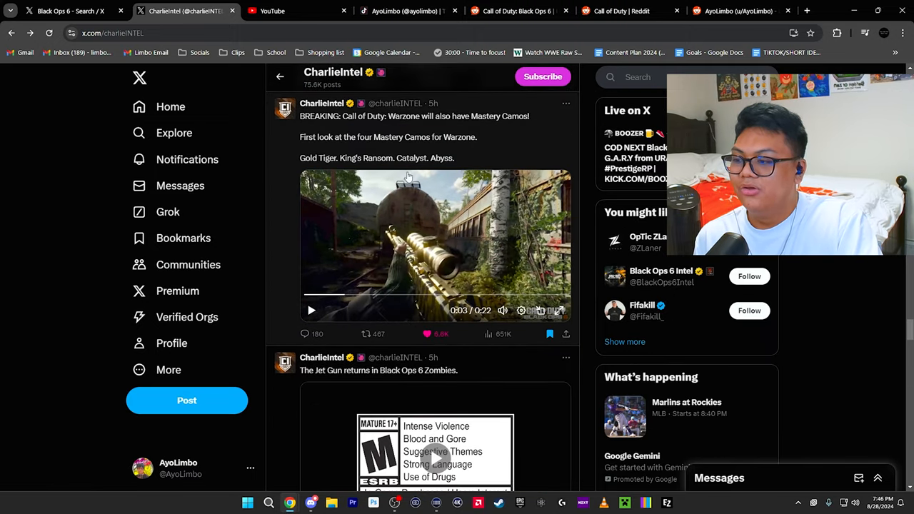
Play CharlieIntel's Warzone Mastery Camos video in fullscreen.
click(567, 310)
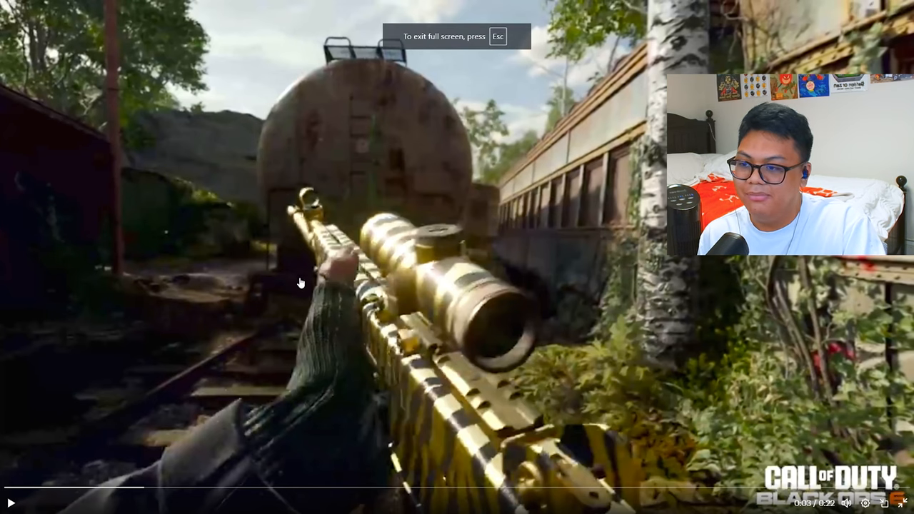
mouse_move(481, 175)
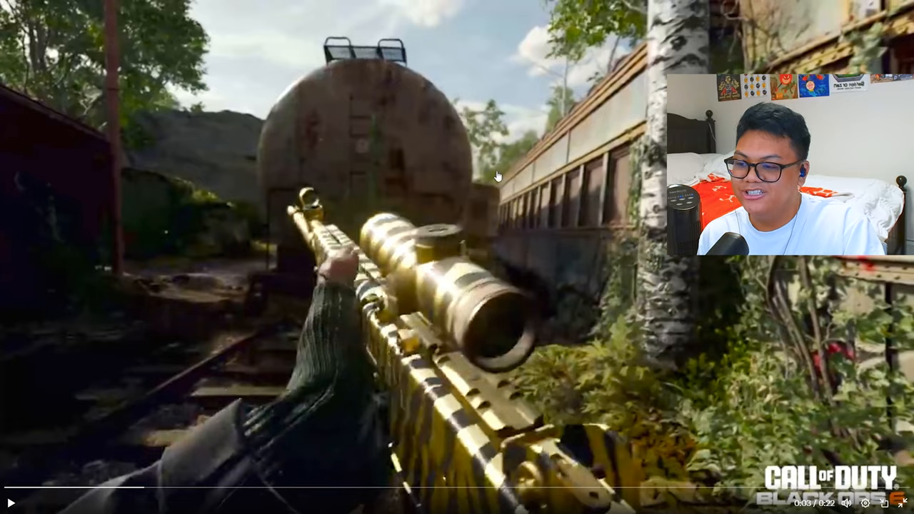